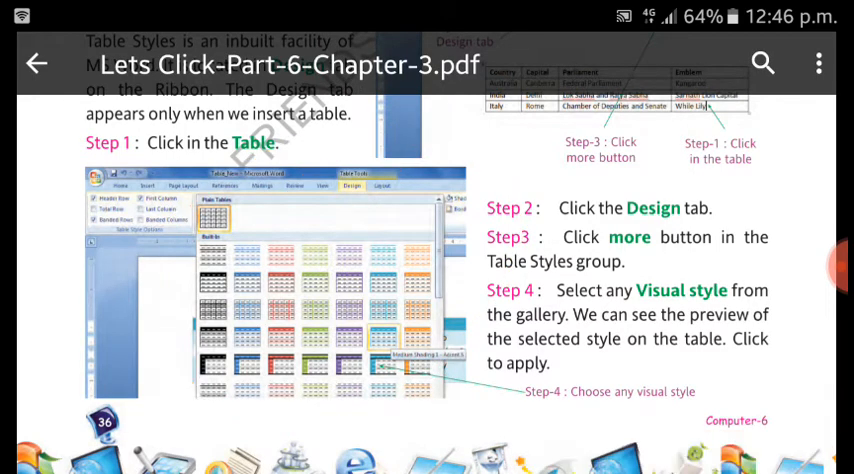
Scroll down past the Table Styles steps to the Practice Time and Quick Recap on page 9.
{"action": "scroll", "scroll_direction": "down", "scroll_amount": 3}
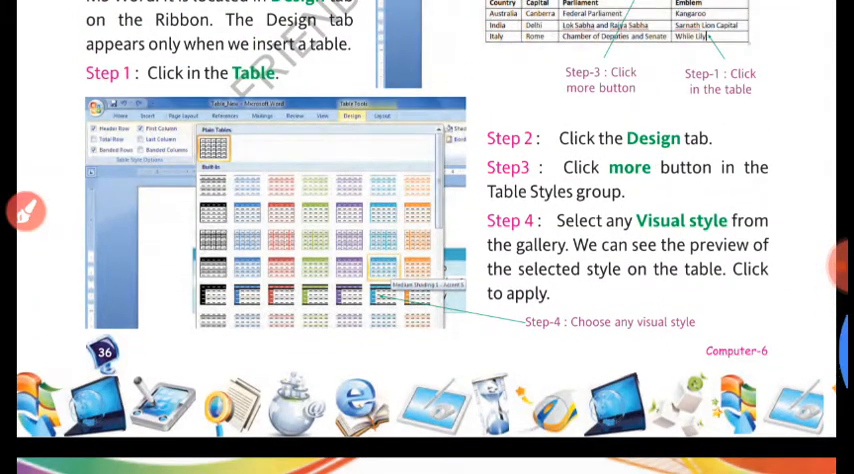
{"action": "scroll", "scroll_direction": "down", "scroll_amount": 3}
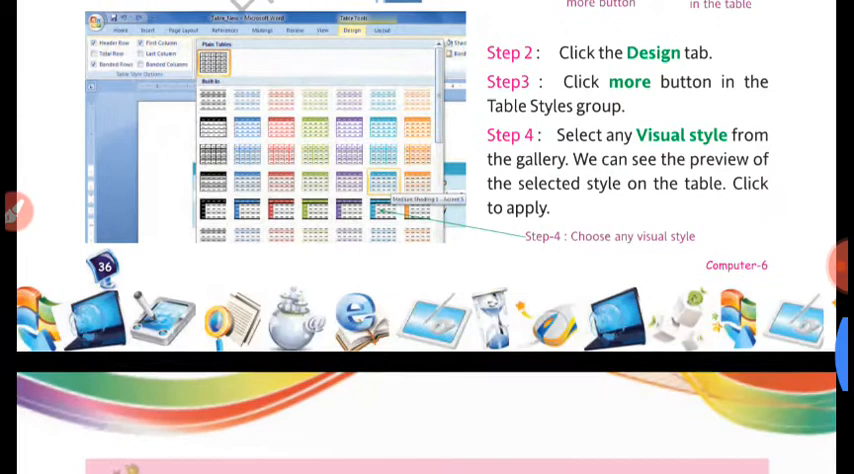
{"action": "scroll", "scroll_direction": "down", "scroll_amount": 3}
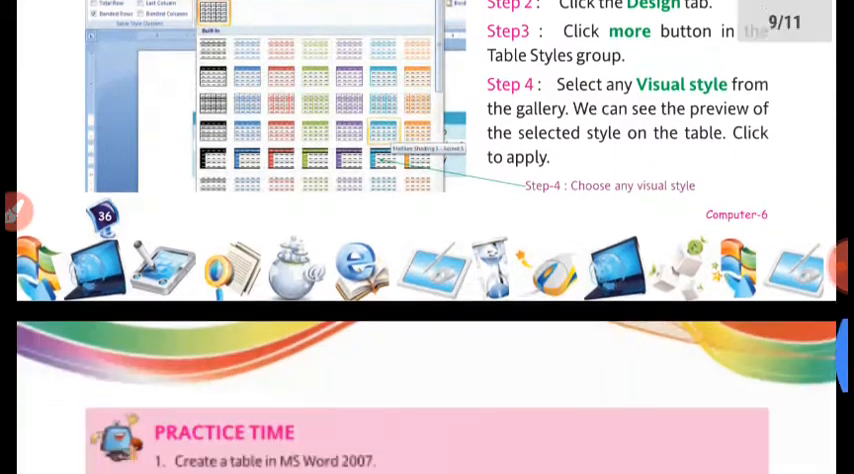
{"action": "scroll", "scroll_direction": "down", "scroll_amount": 3}
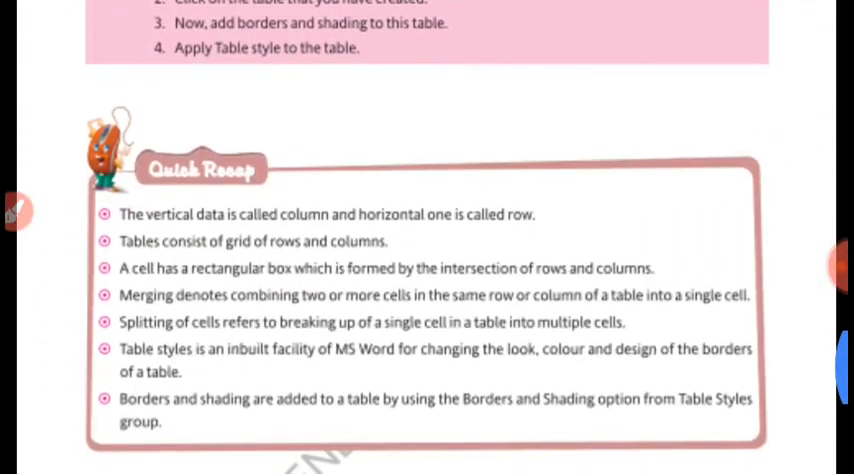
Scroll to page 10 so the exercises and Multiple Choice Questions are in view.
{"action": "scroll", "scroll_direction": "down", "scroll_amount": 3}
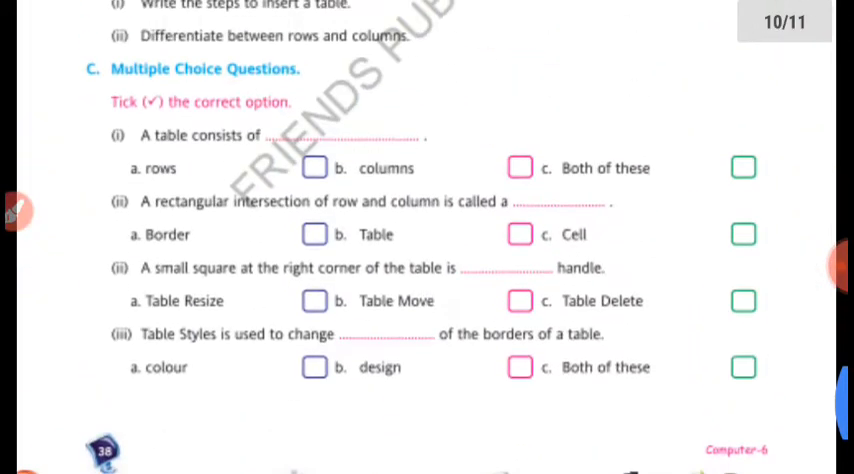
{"action": "scroll", "scroll_direction": "up", "scroll_amount": 3}
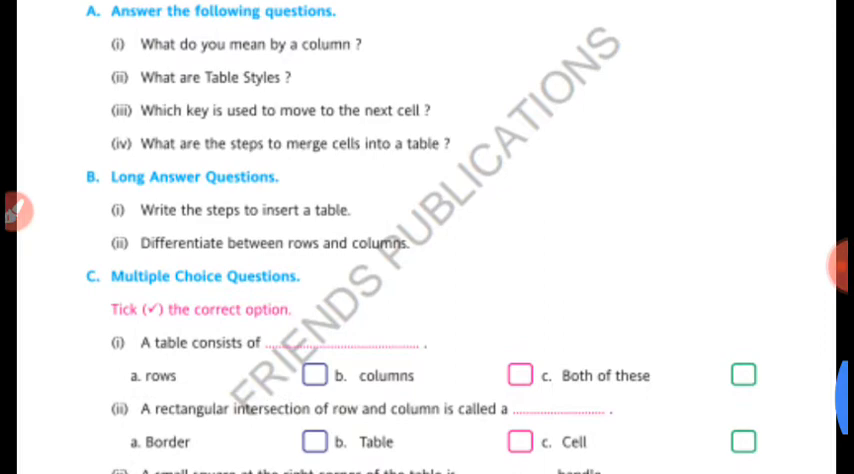
{"action": "scroll", "scroll_direction": "down", "scroll_amount": 3}
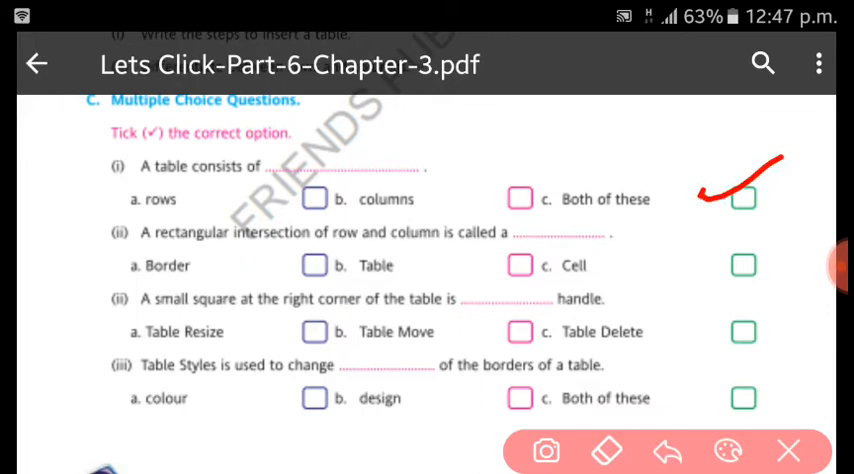
Draw red ticks beside 'Cell' and 'Both of these' for the remaining questions.
{"action": "left_click_drag", "start_coordinate": [664, 270], "coordinate": [760, 240]}
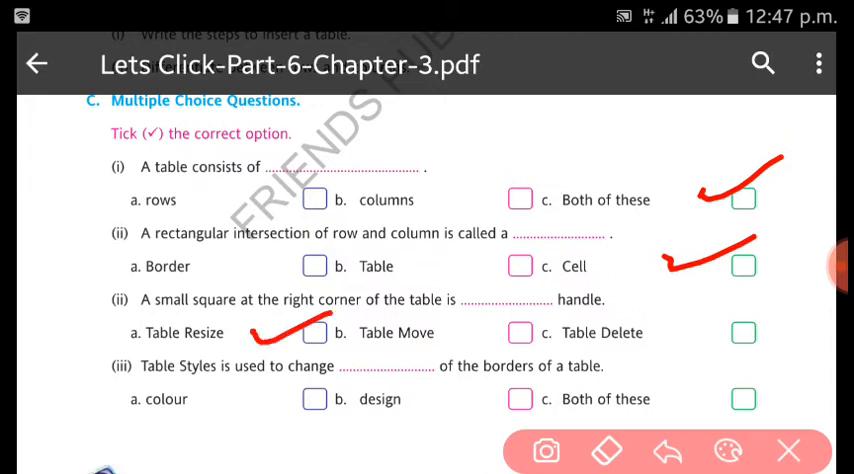
{"action": "left_click_drag", "start_coordinate": [696, 398], "coordinate": [790, 356]}
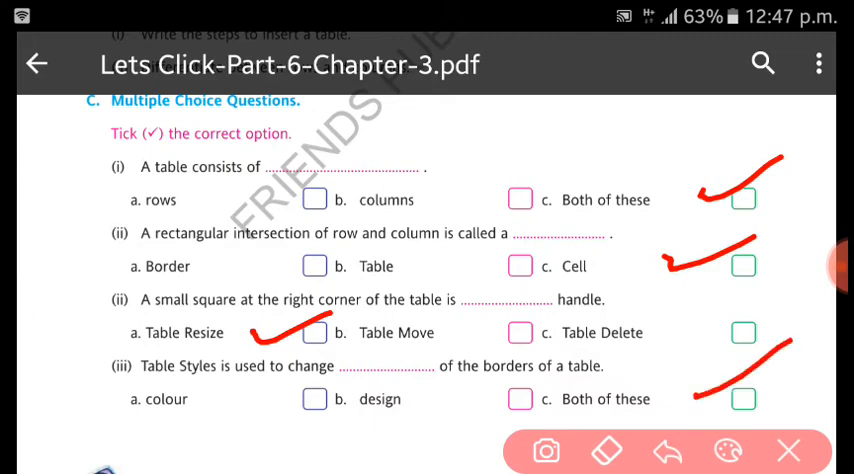